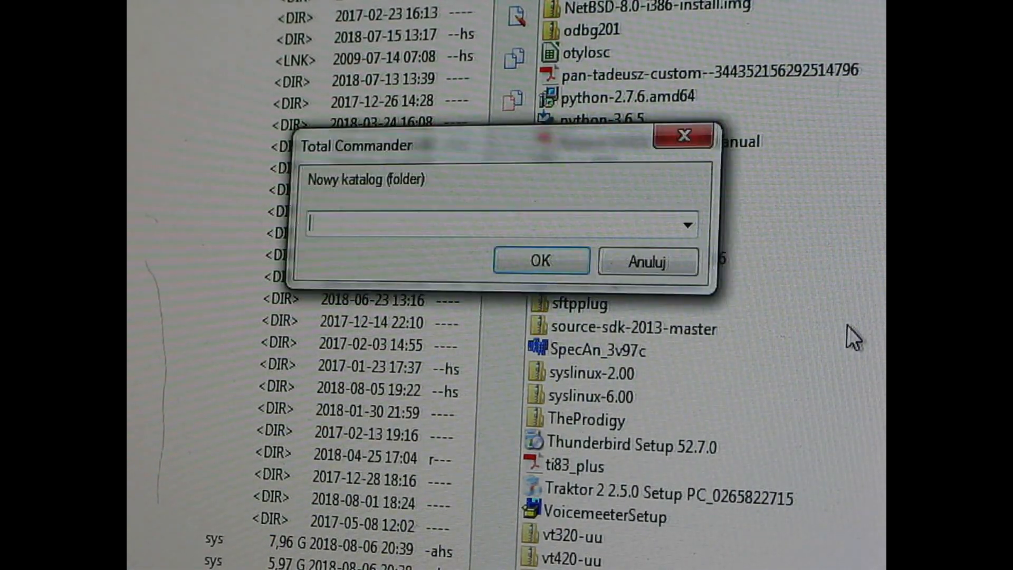
# Step: Name the new folder 'polprog-electronics-' in the F7 new-folder prompt
pyautogui.write('polprog-e')
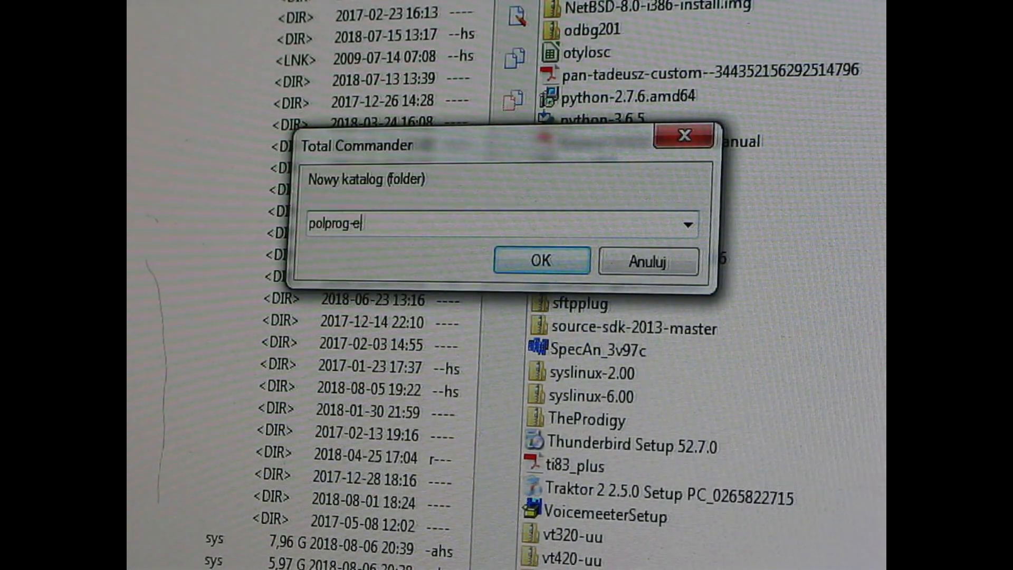
pyautogui.write('lectronics-')
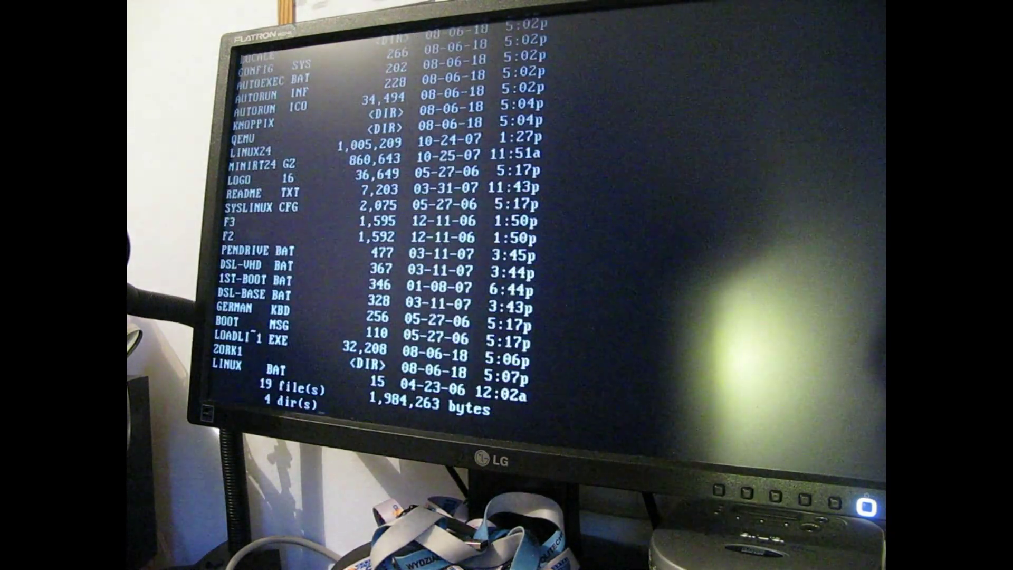
# Step: Continue the paged dir listing until the C:\> prompt returns with 984,104,960 bytes free
pyautogui.press('Return')
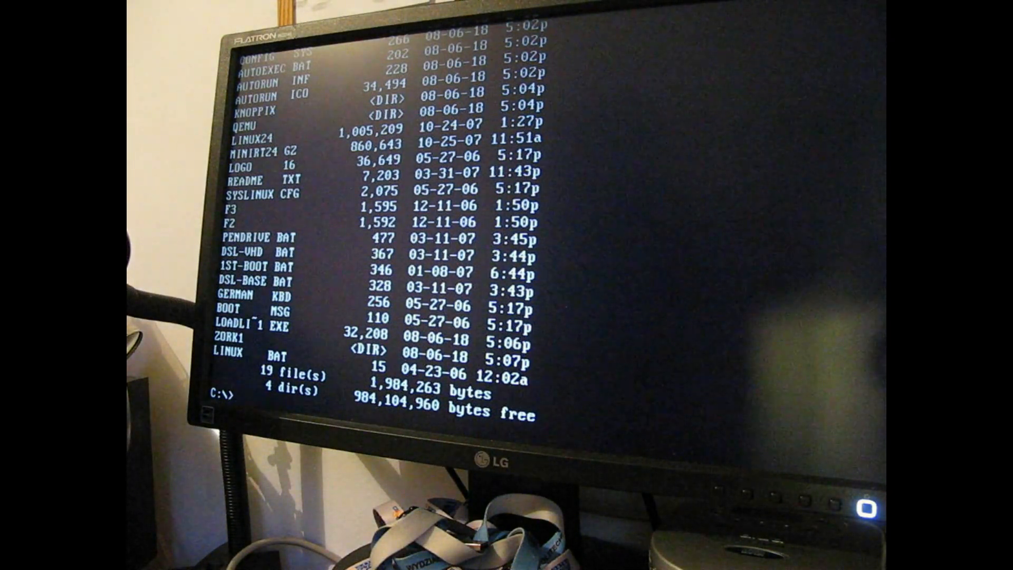
# Step: Run loadli~1.exe c:\LINUX24 initrd=c:\minirt24.gz to start loading the Linux kernel
pyautogui.write('loadli~1.exe')
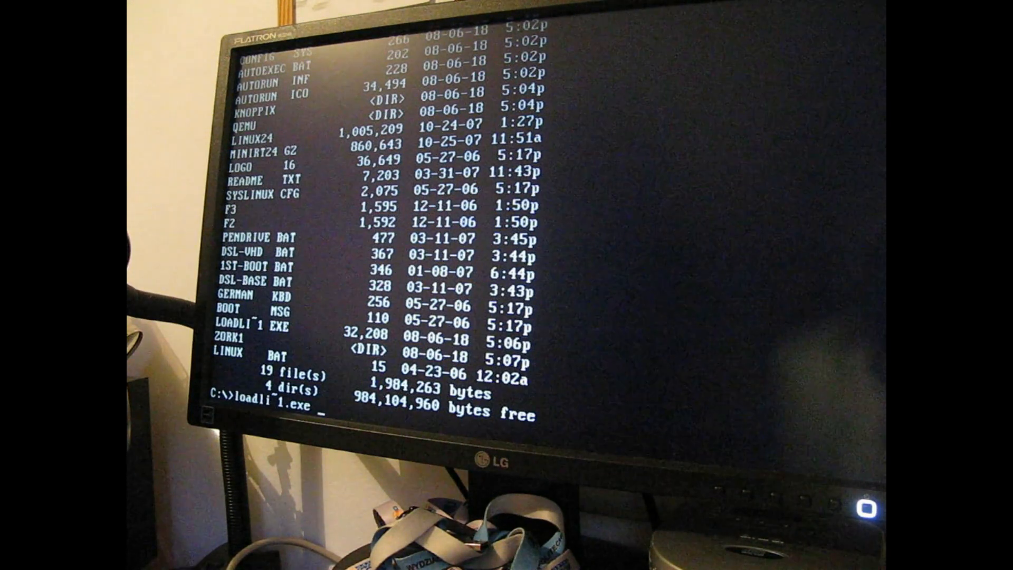
pyautogui.write('c:\\')
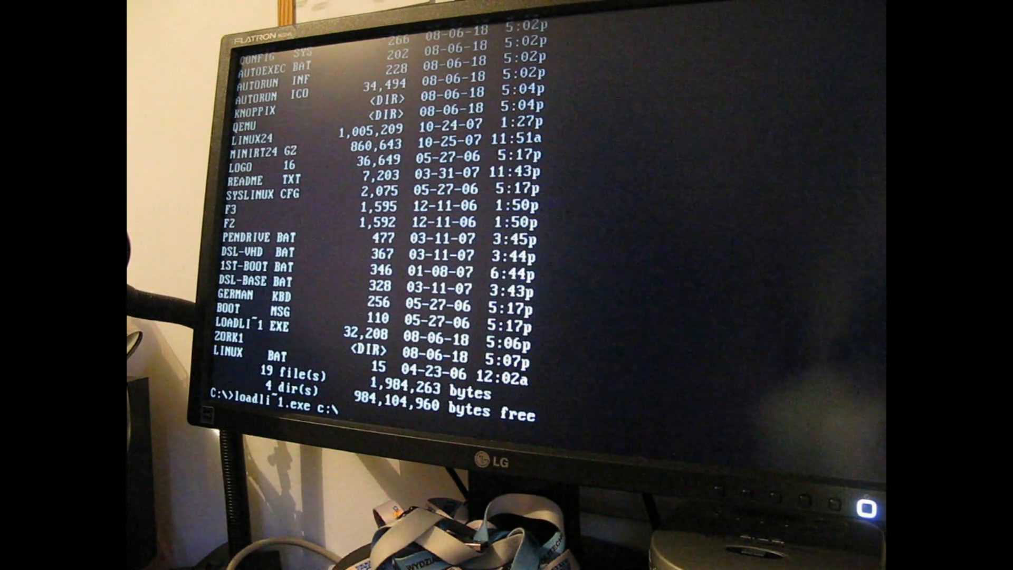
pyautogui.write('LINUX24')
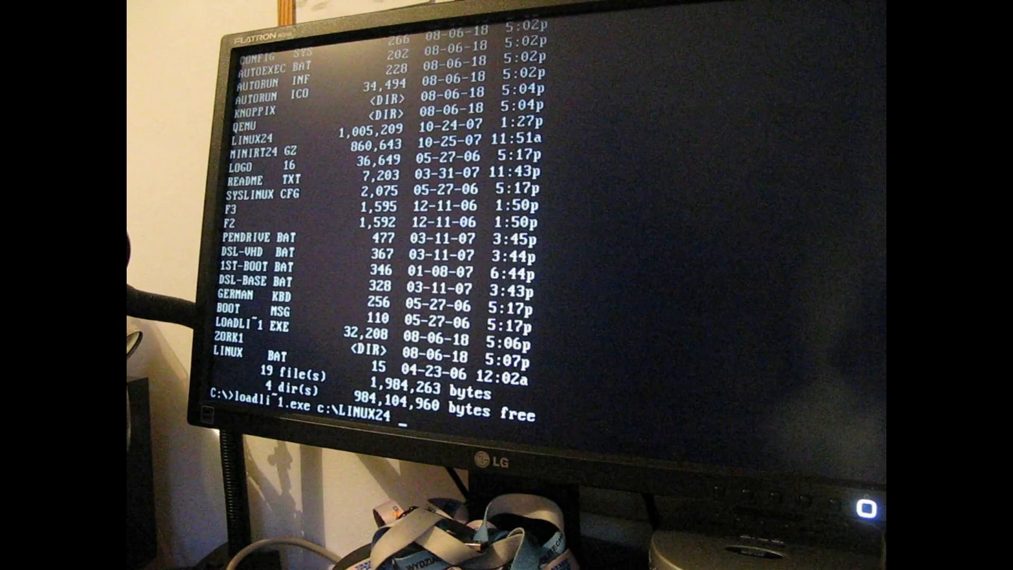
pyautogui.write('init')
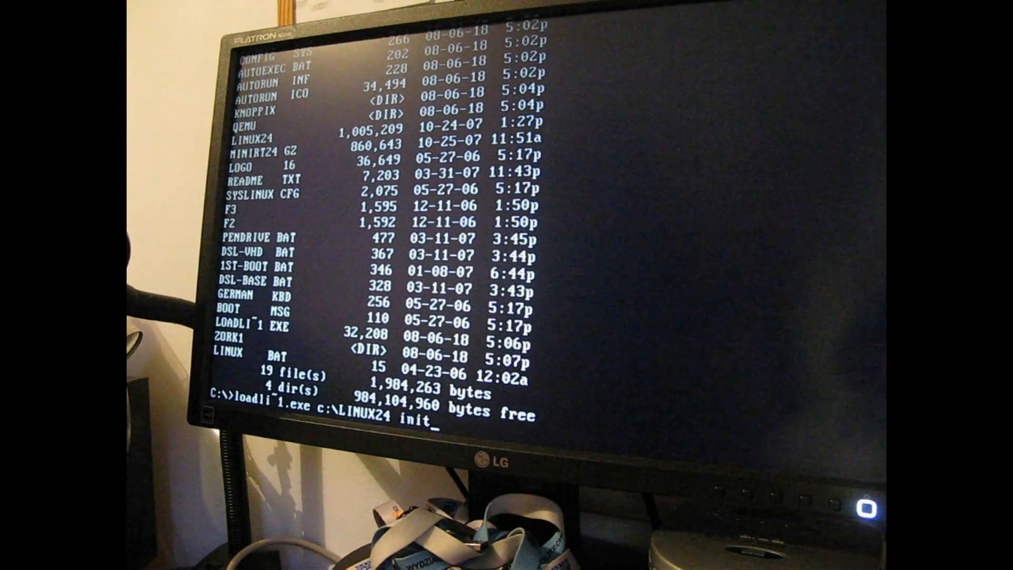
pyautogui.write('rd=c:')
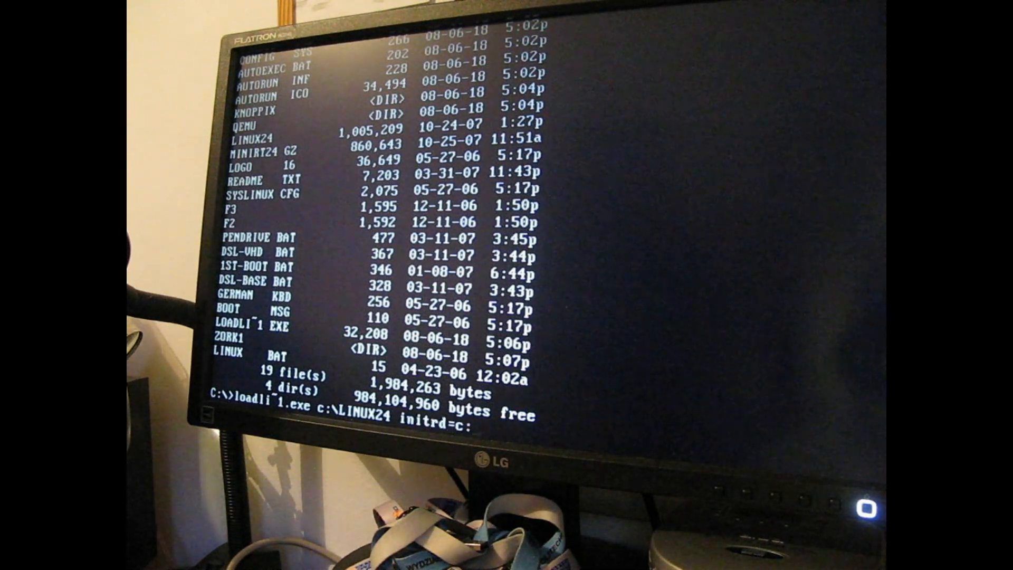
pyautogui.write('\\')
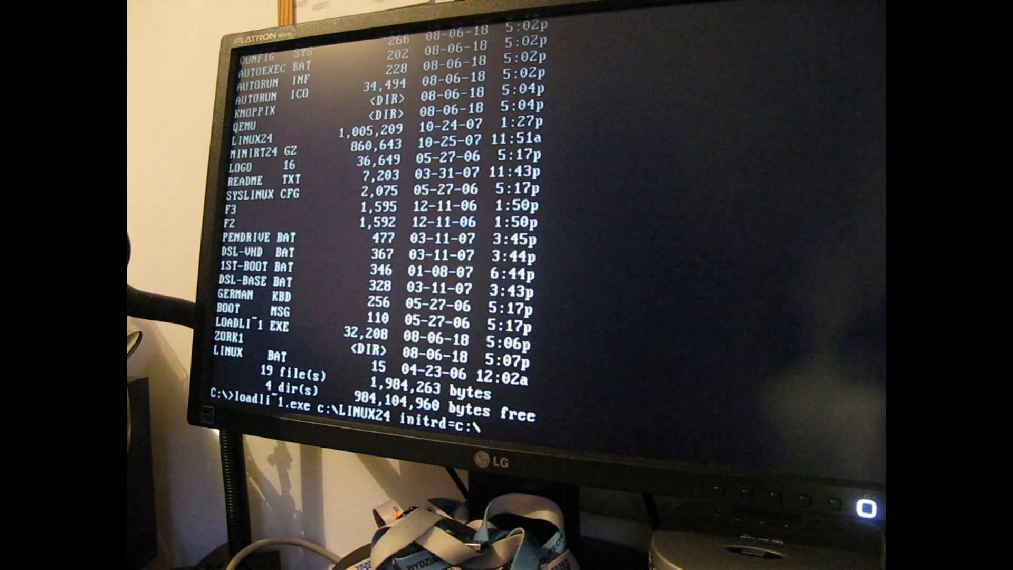
pyautogui.write('minirt24.')
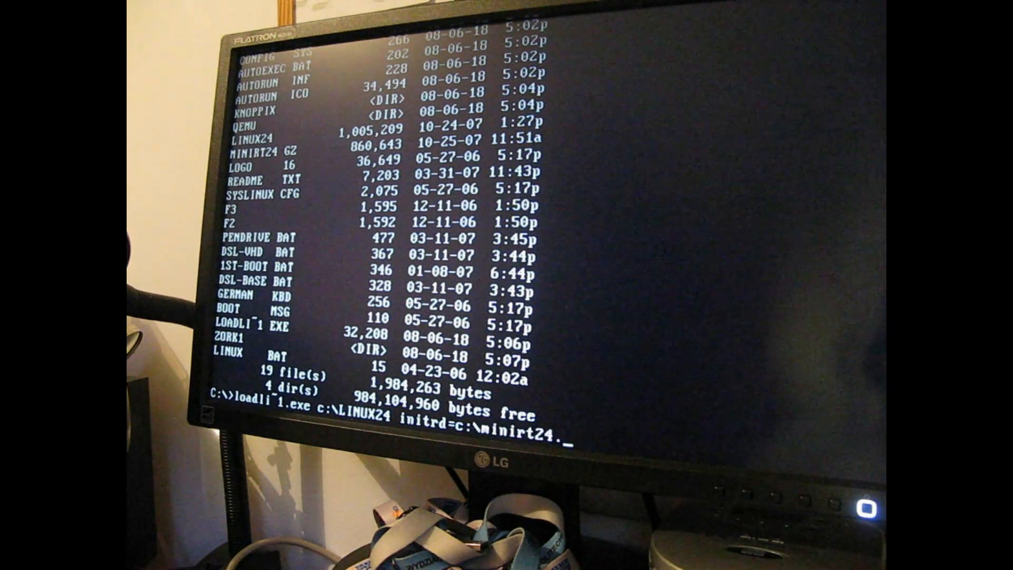
pyautogui.write('gz')
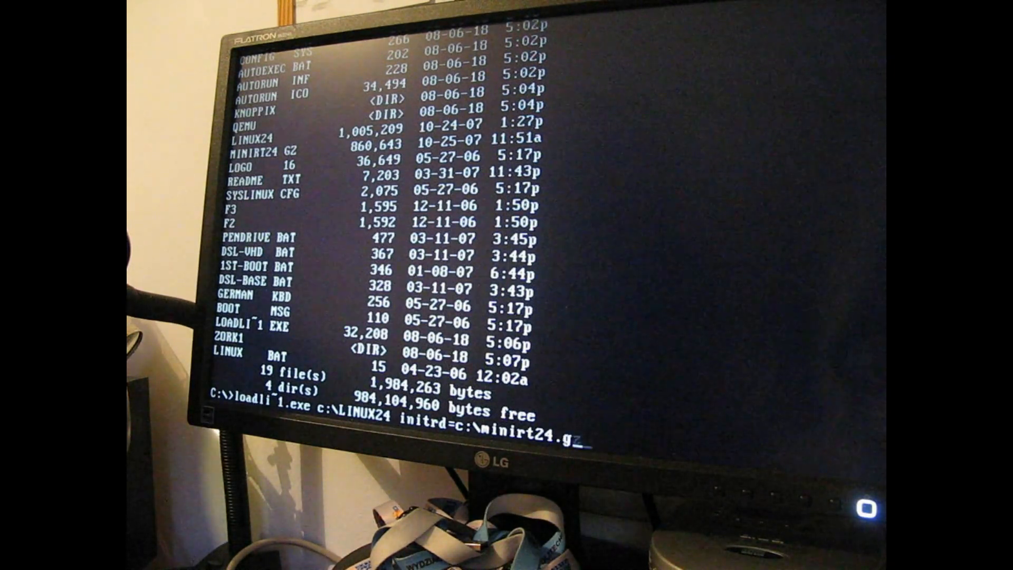
pyautogui.press('Return')
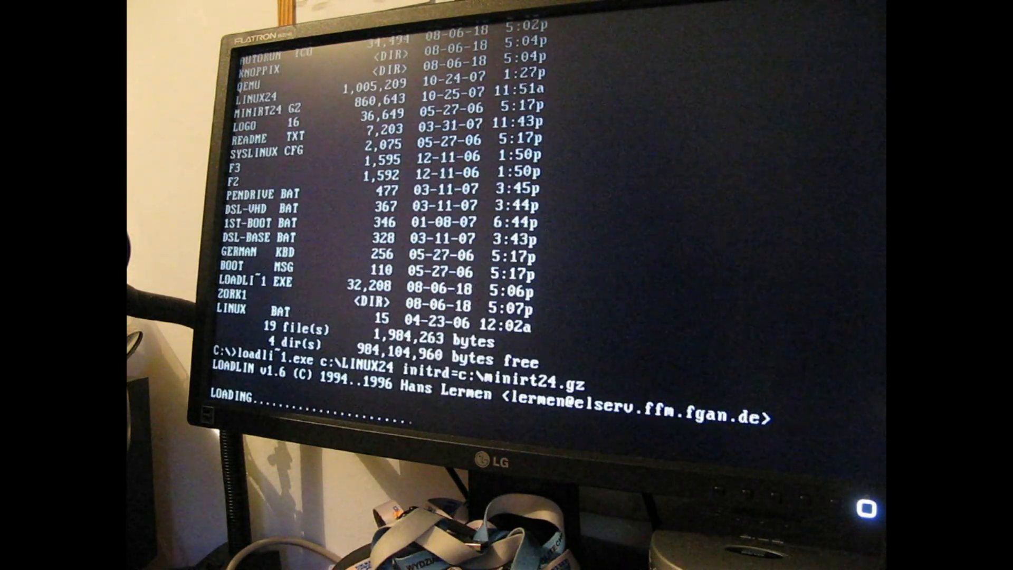